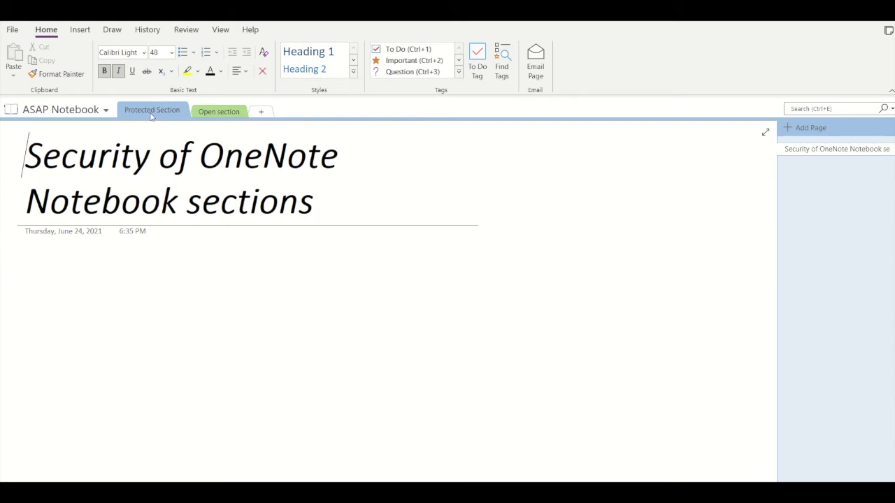
pyautogui.moveTo(152, 109)
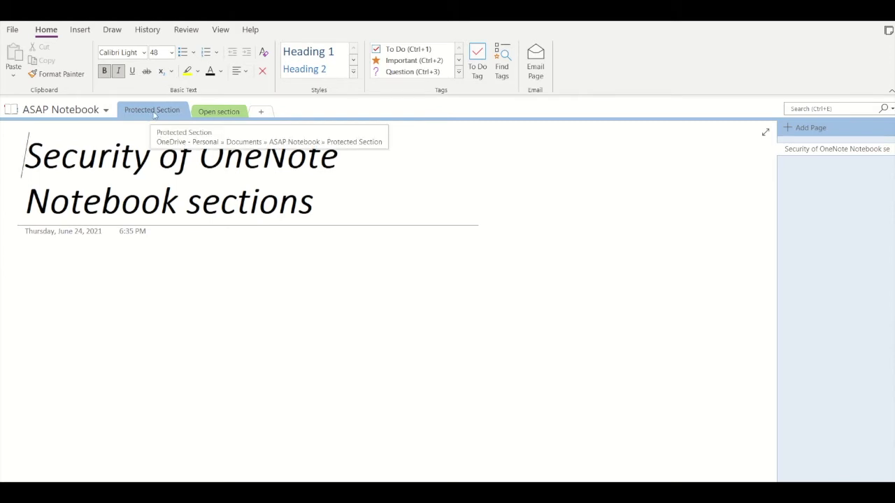
# Open the Password Protect This Section pane from the Protected Section tab's context menu.
pyautogui.rightClick(151, 110)
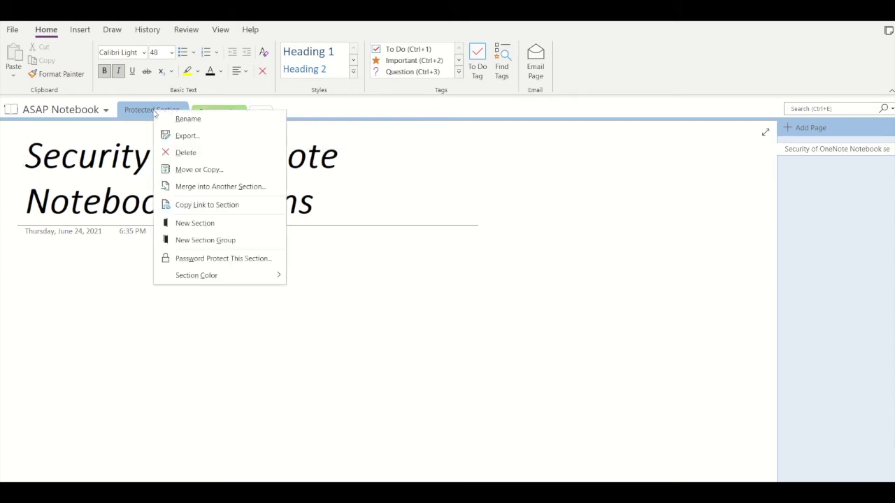
pyautogui.moveTo(222, 258)
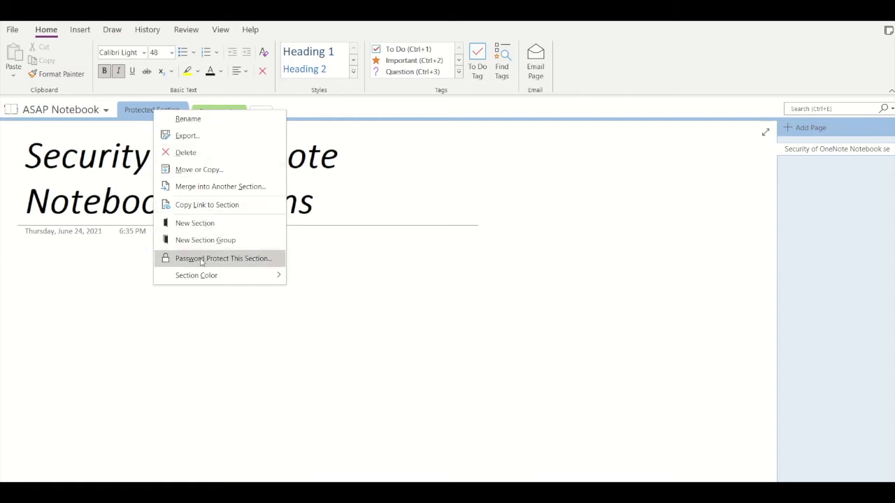
pyautogui.click(222, 258)
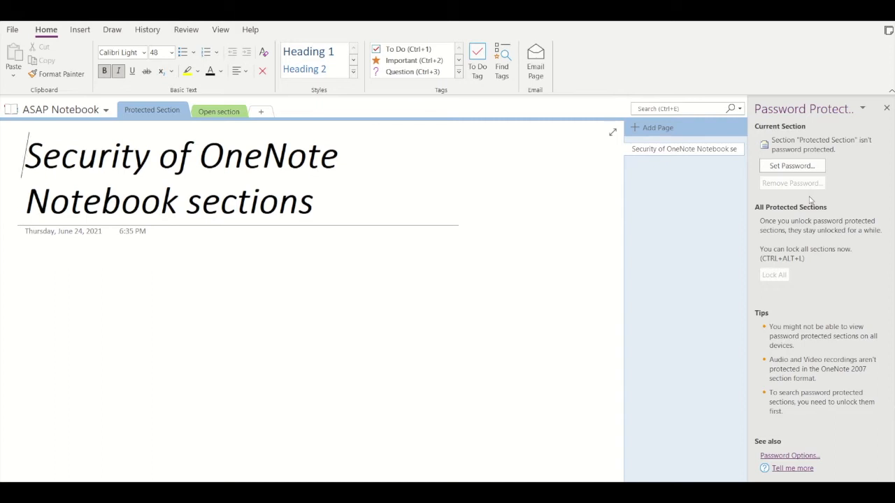
pyautogui.moveTo(804, 179)
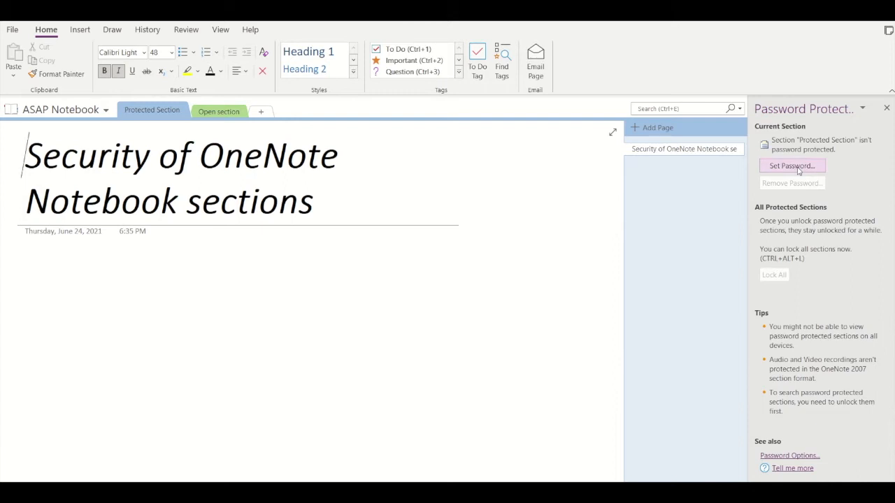
# Set and confirm a new password for the Protected Section.
pyautogui.click(790, 166)
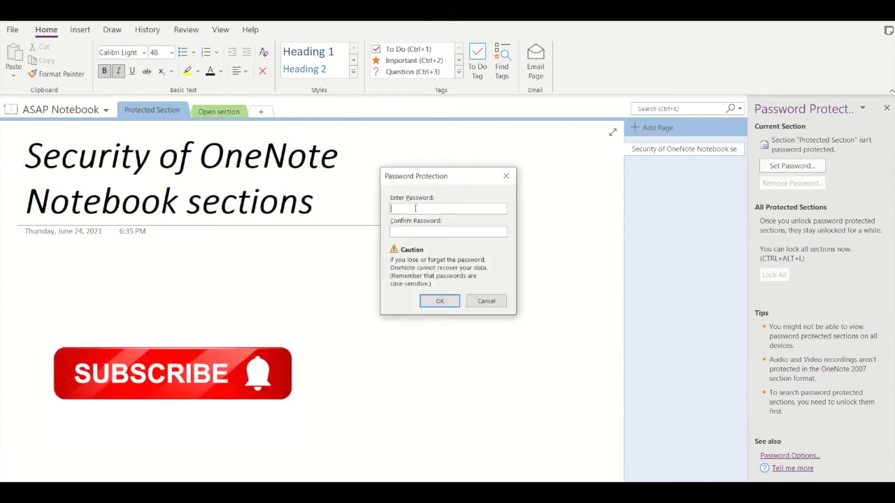
pyautogui.write('•')
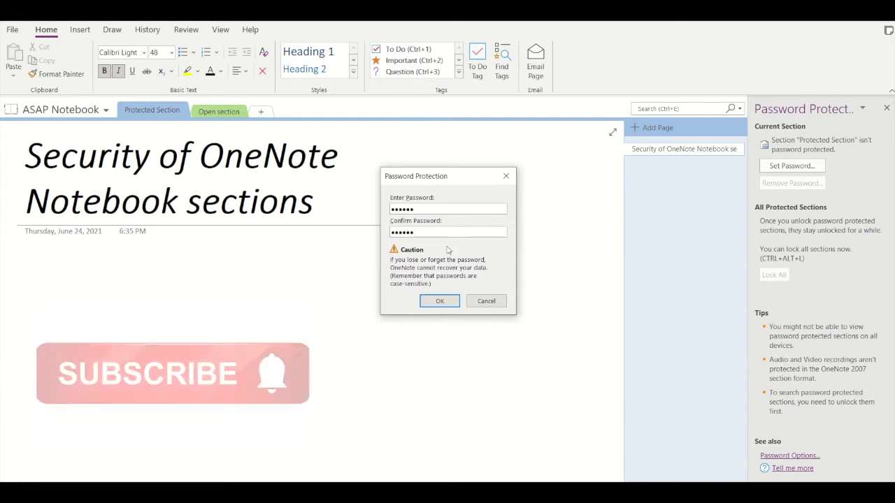
pyautogui.click(439, 301)
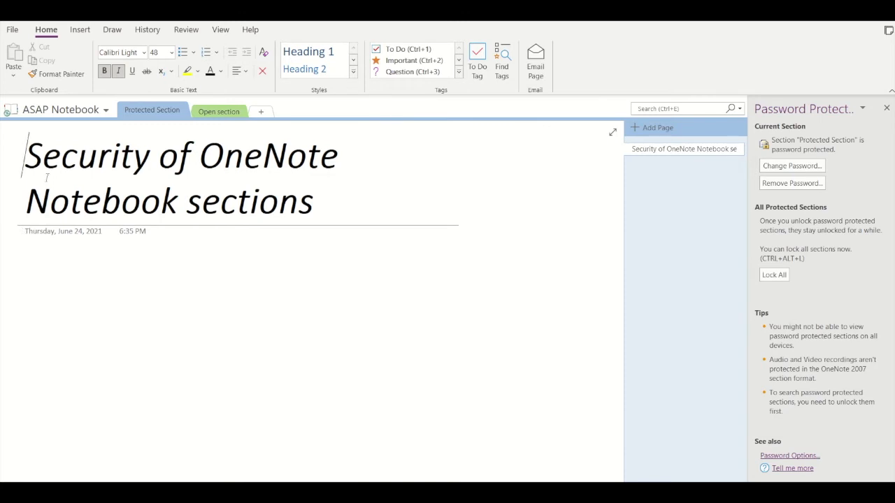
pyautogui.moveTo(385, 259)
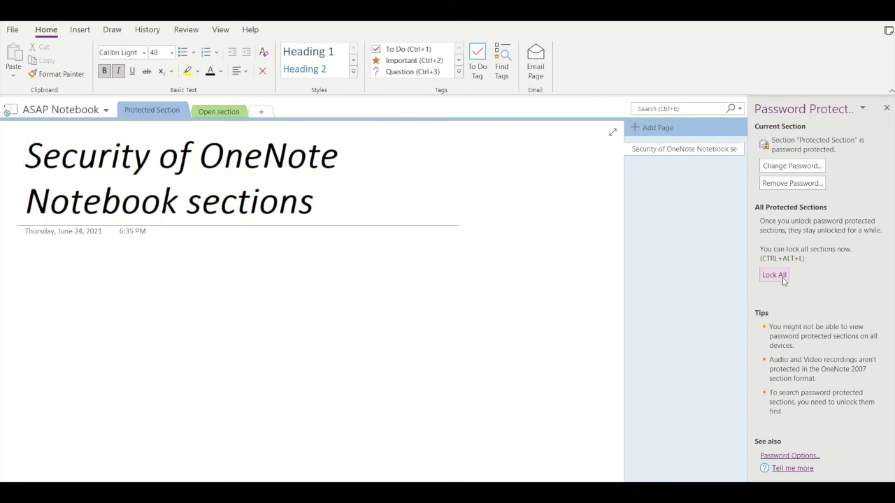
# Lock all protected sections, then return from the Open section to the locked Protected Section.
pyautogui.click(774, 275)
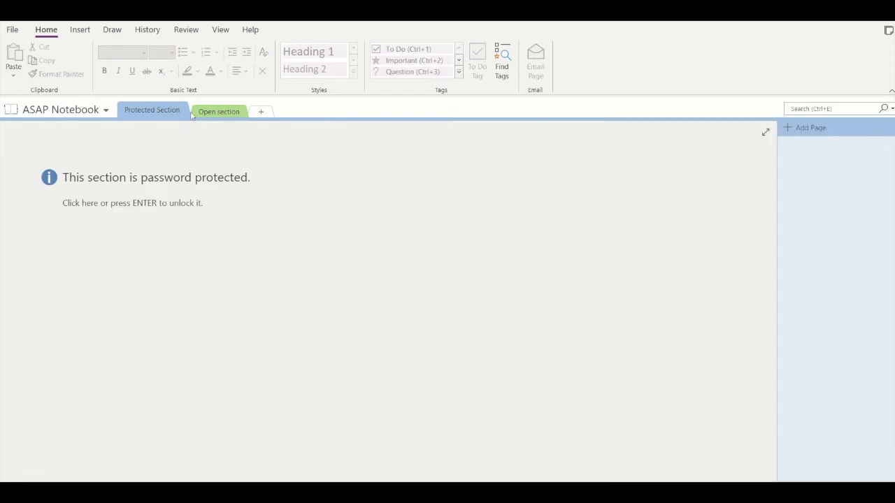
pyautogui.click(219, 111)
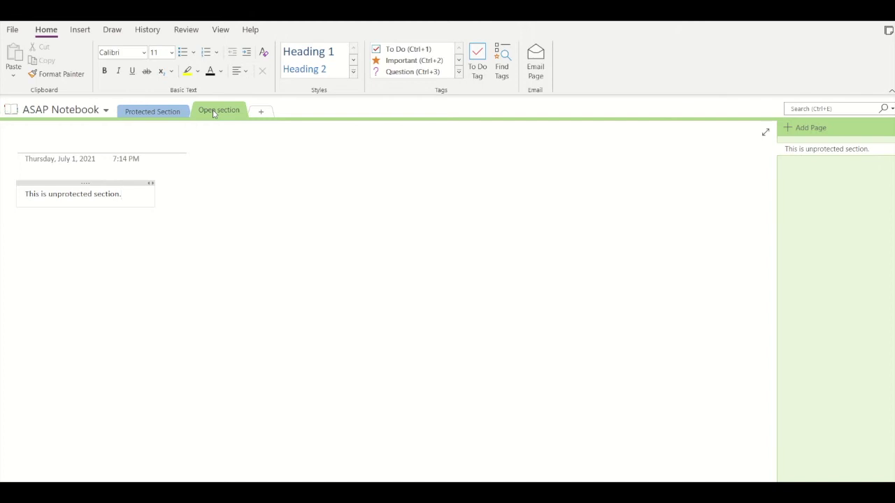
pyautogui.moveTo(217, 131)
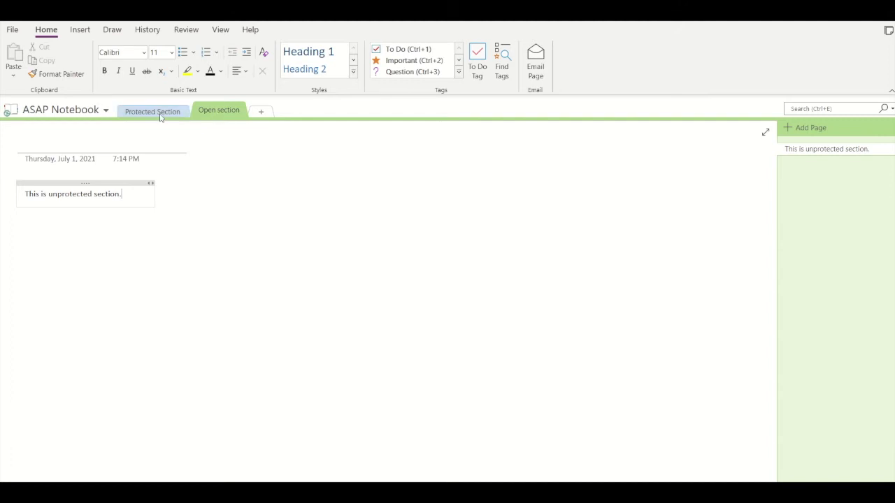
pyautogui.click(152, 110)
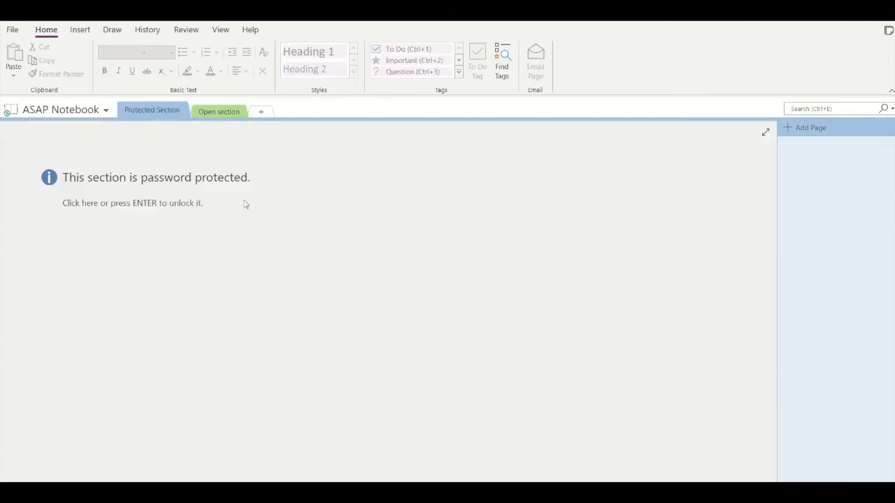
pyautogui.moveTo(294, 231)
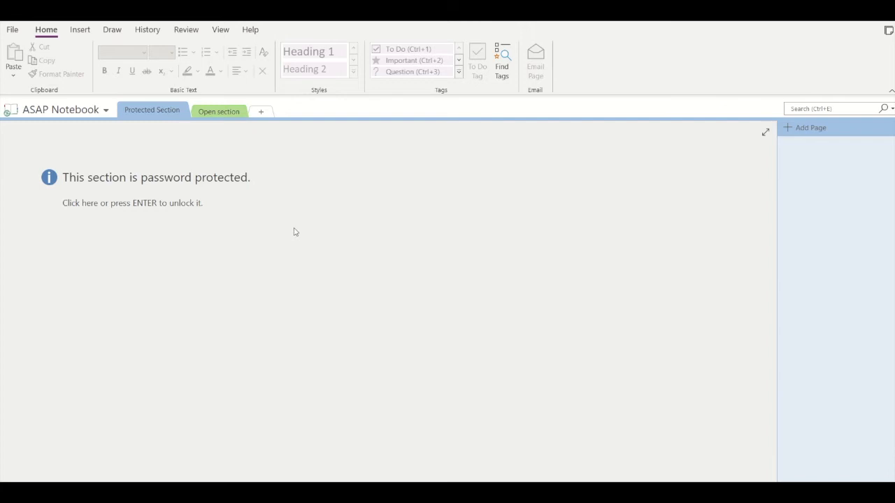
# Enter the password to reveal the 'Security of OneNote Notebook sections' page.
pyautogui.click(132, 203)
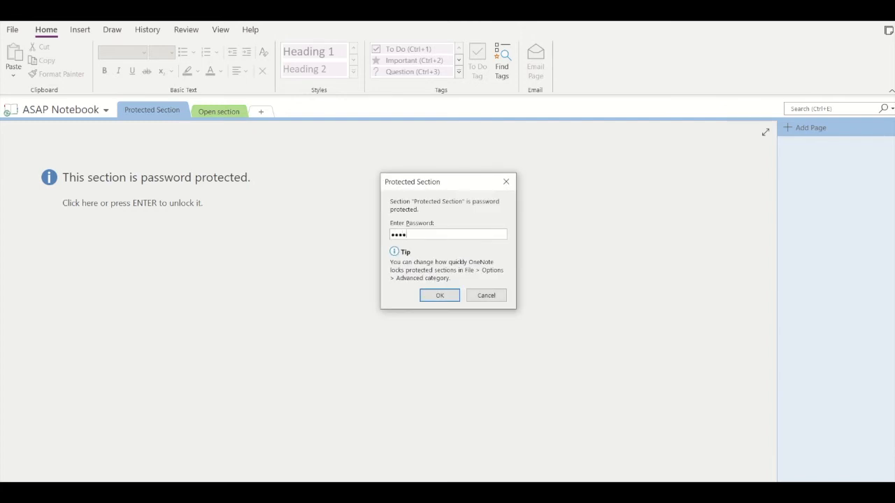
pyautogui.write('••')
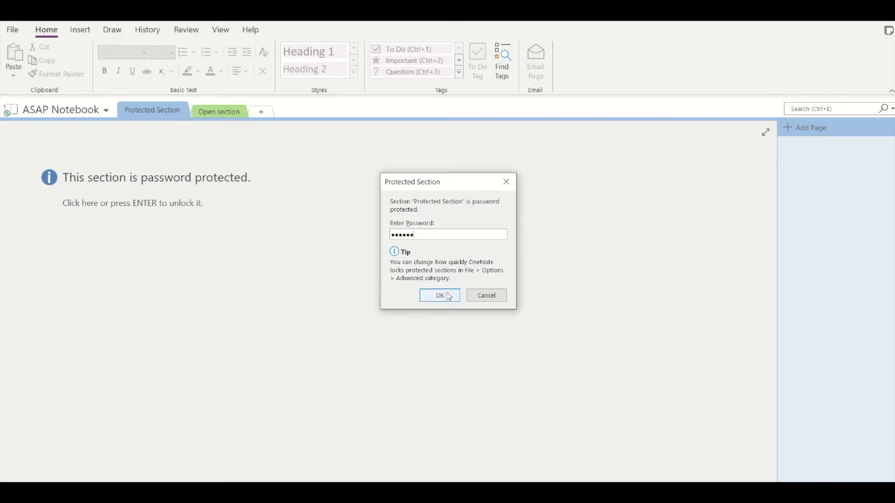
pyautogui.click(439, 295)
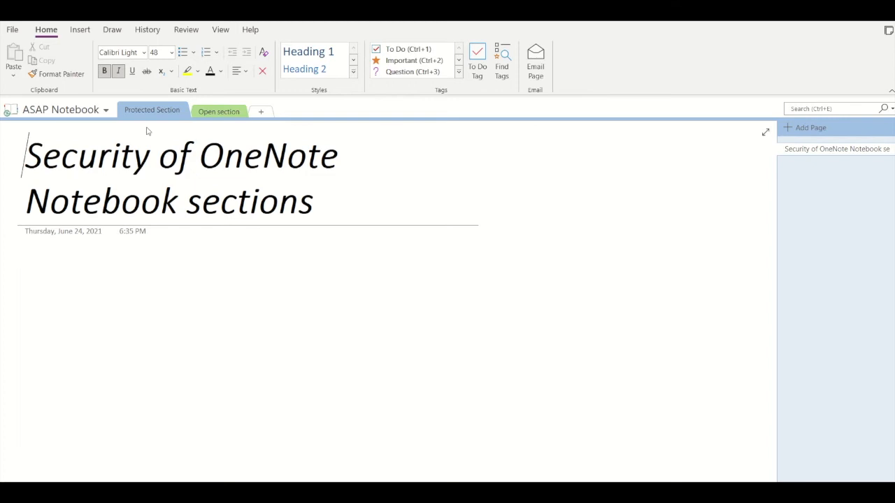
pyautogui.moveTo(152, 110)
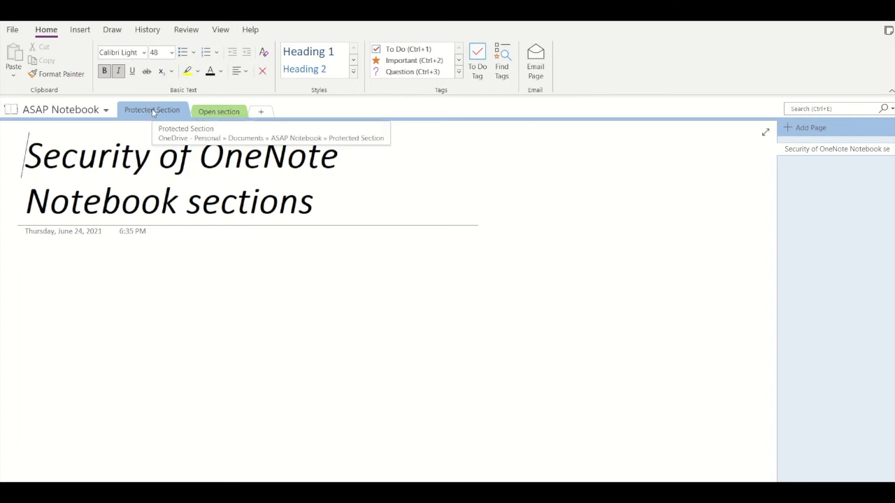
# Remove the Protected Section's password by entering the current password.
pyautogui.rightClick(152, 109)
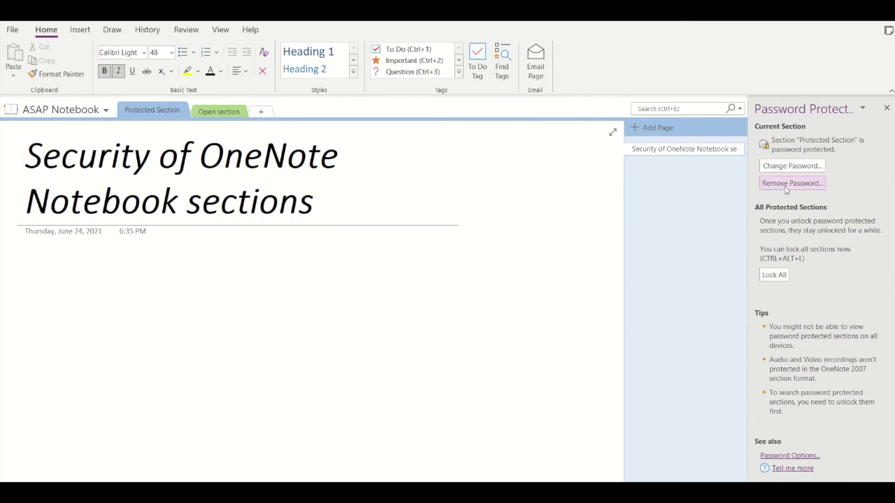
pyautogui.click(792, 183)
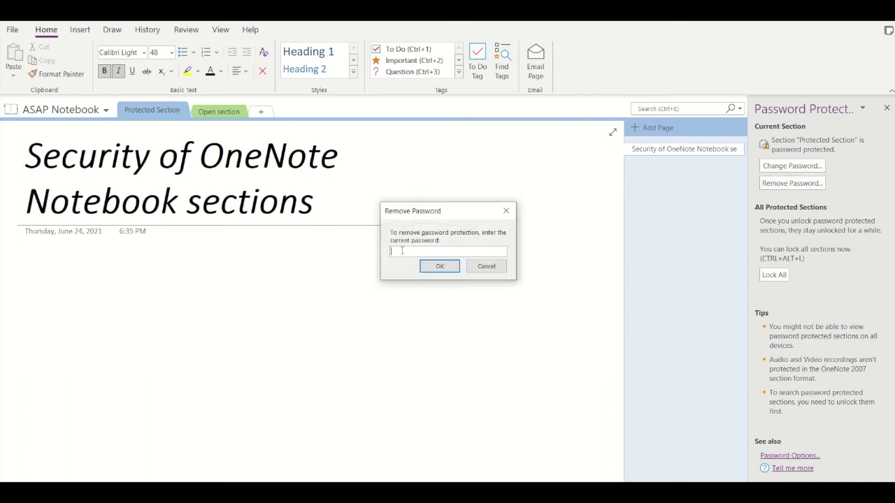
pyautogui.write('•••')
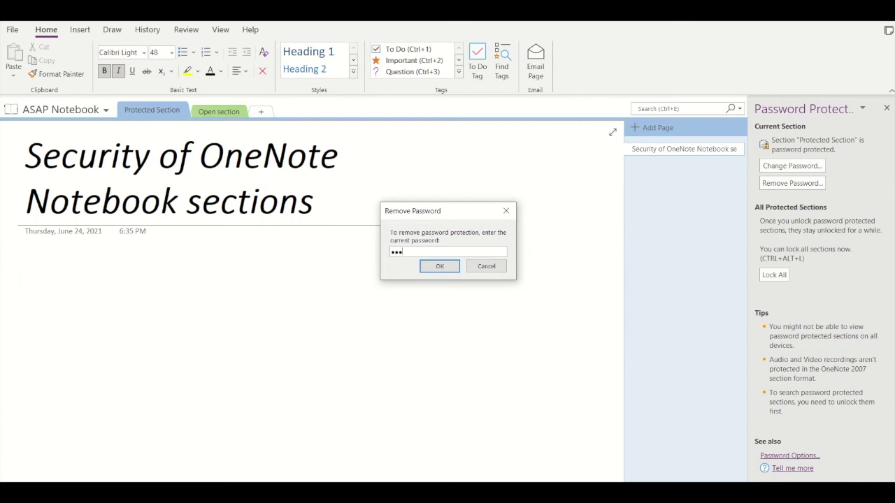
pyautogui.write('••••')
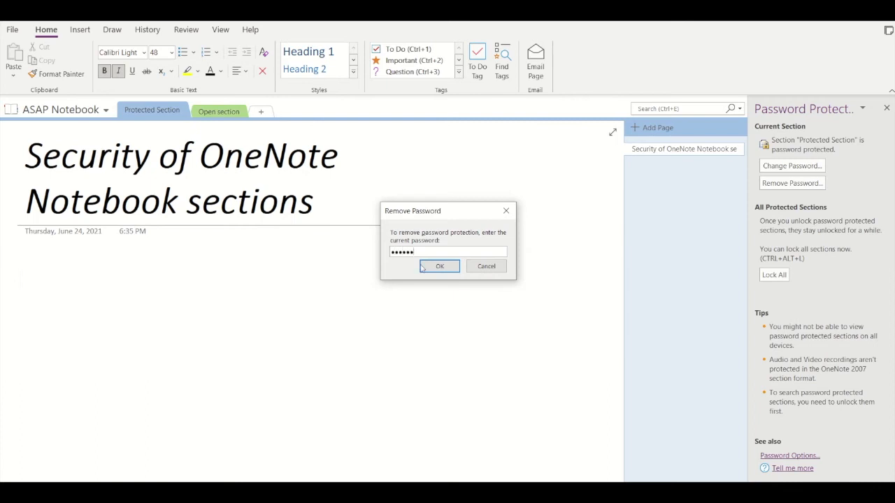
pyautogui.click(439, 266)
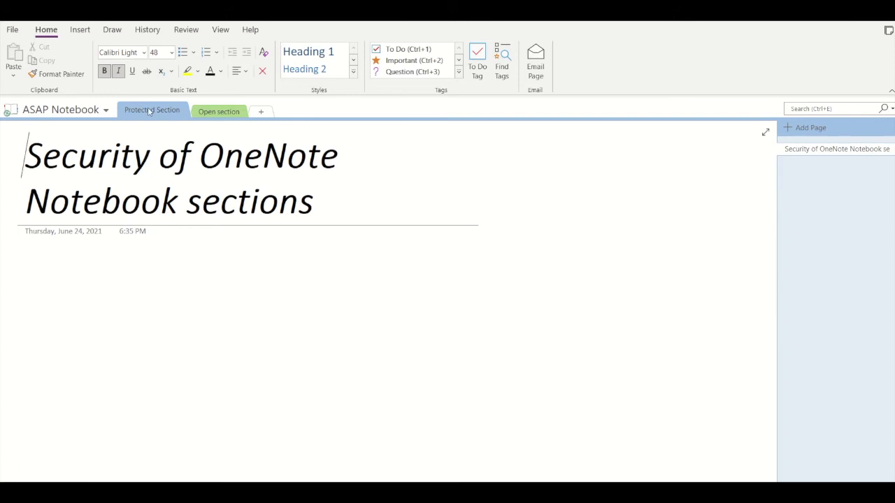
# Review the Advanced Passwords auto-lock setting, keeping the 5 Minutes delay, and close Options.
pyautogui.rightClick(151, 110)
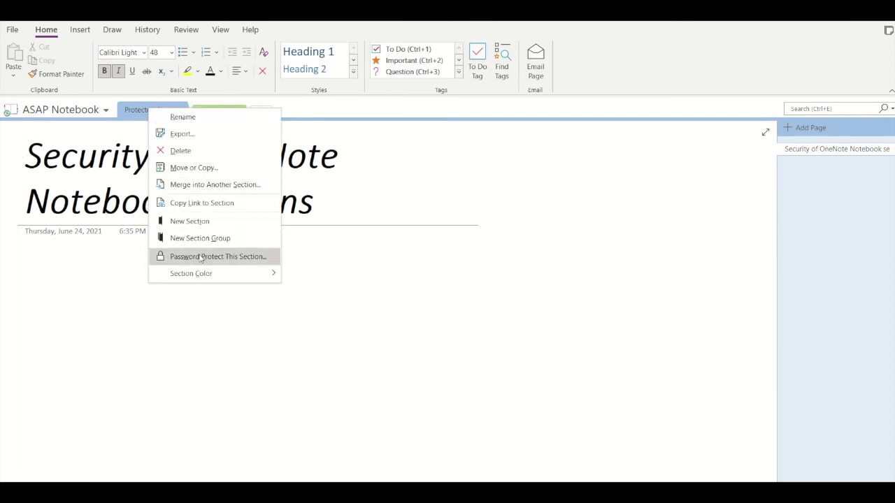
pyautogui.click(218, 256)
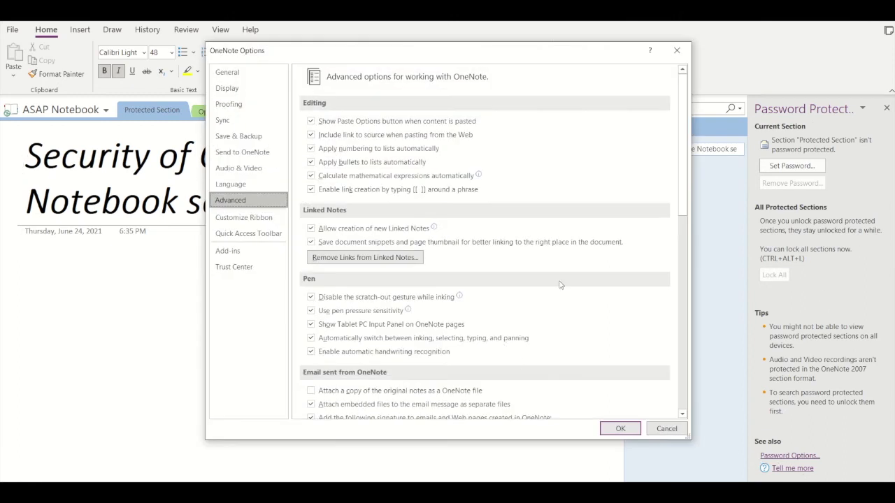
pyautogui.scroll(-3)
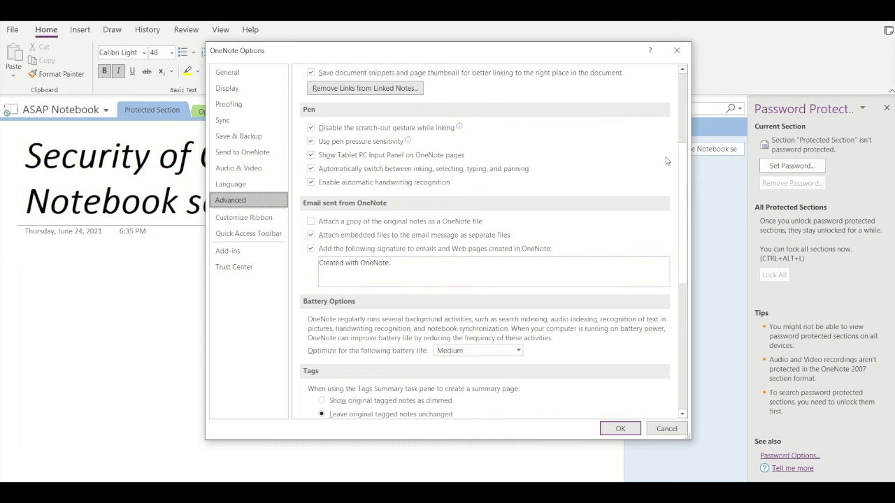
pyautogui.scroll(-3)
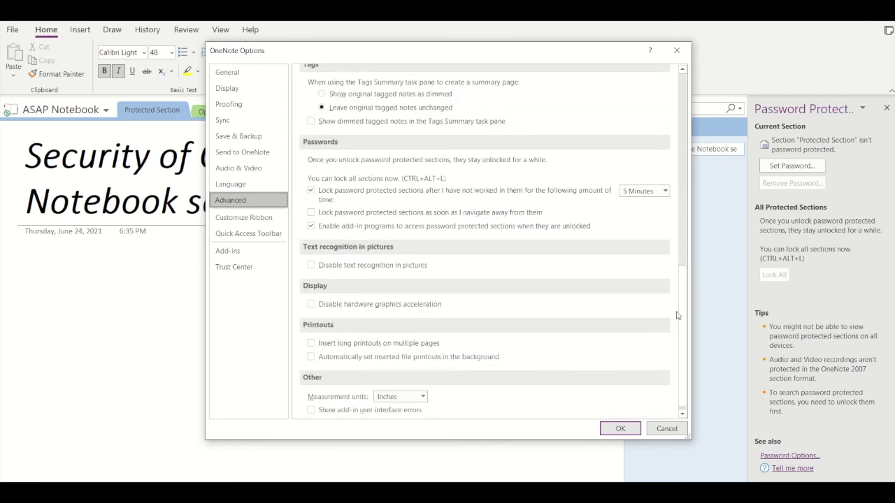
pyautogui.moveTo(322, 161)
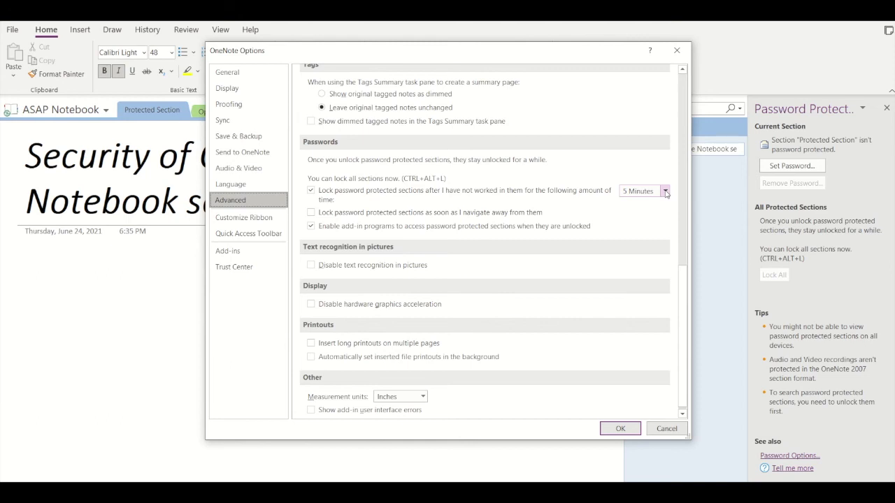
pyautogui.click(664, 191)
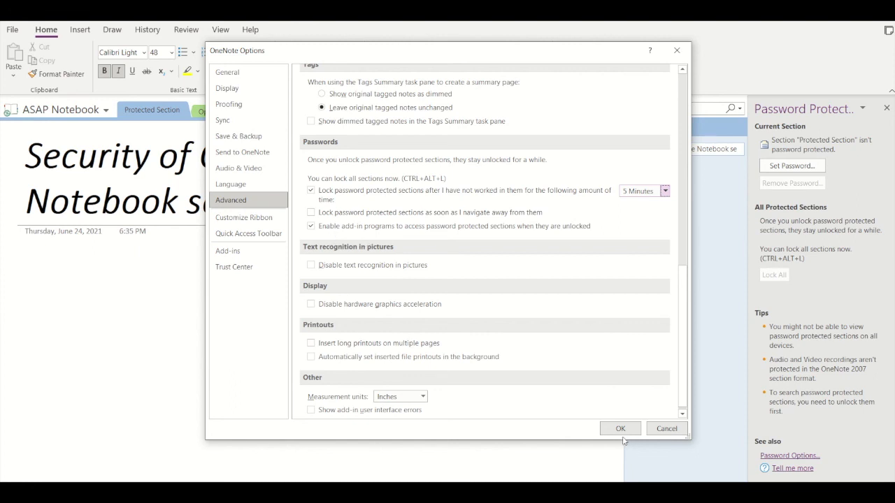
pyautogui.click(620, 428)
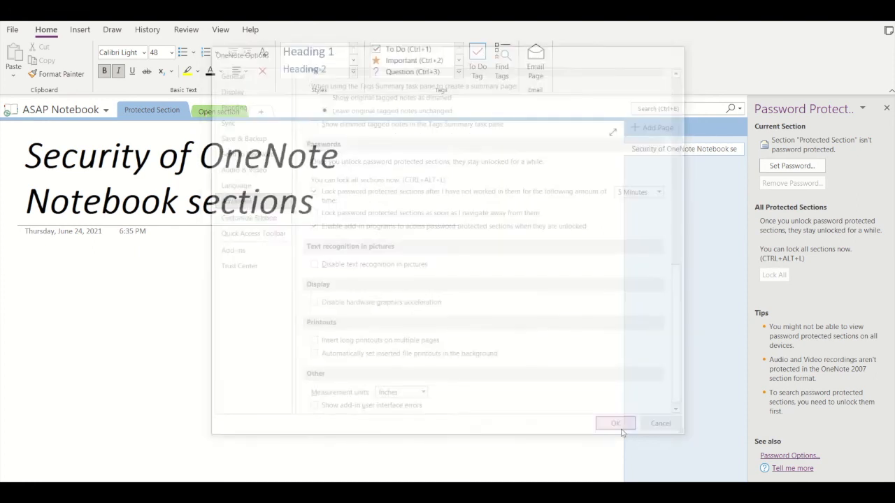
pyautogui.click(615, 424)
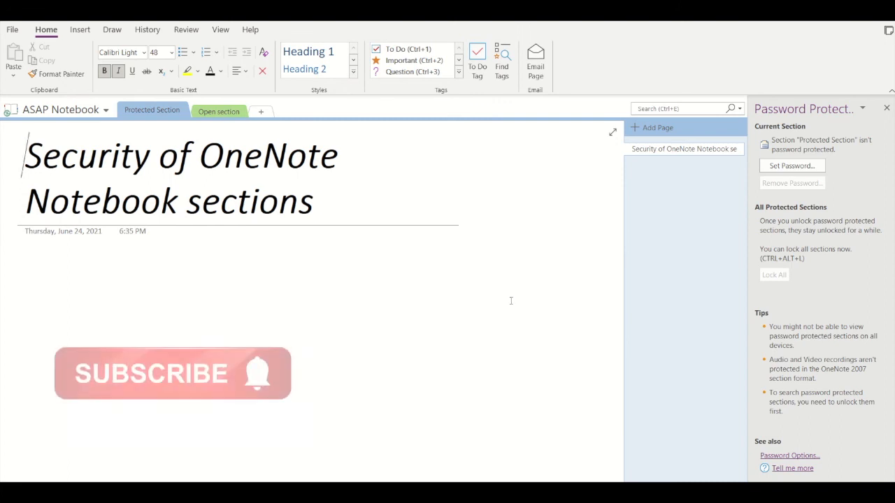